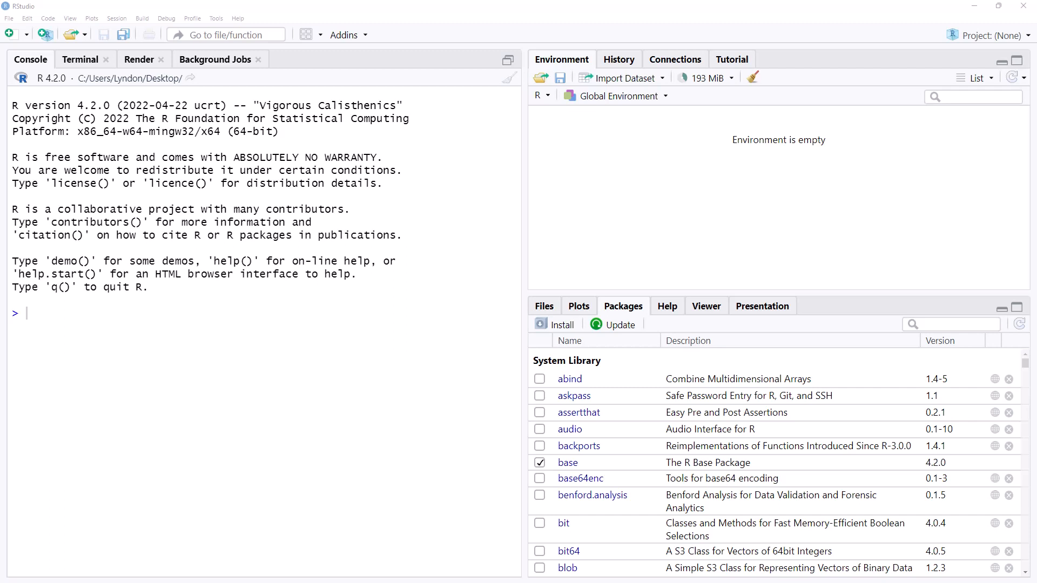
mouse_move(30, 46)
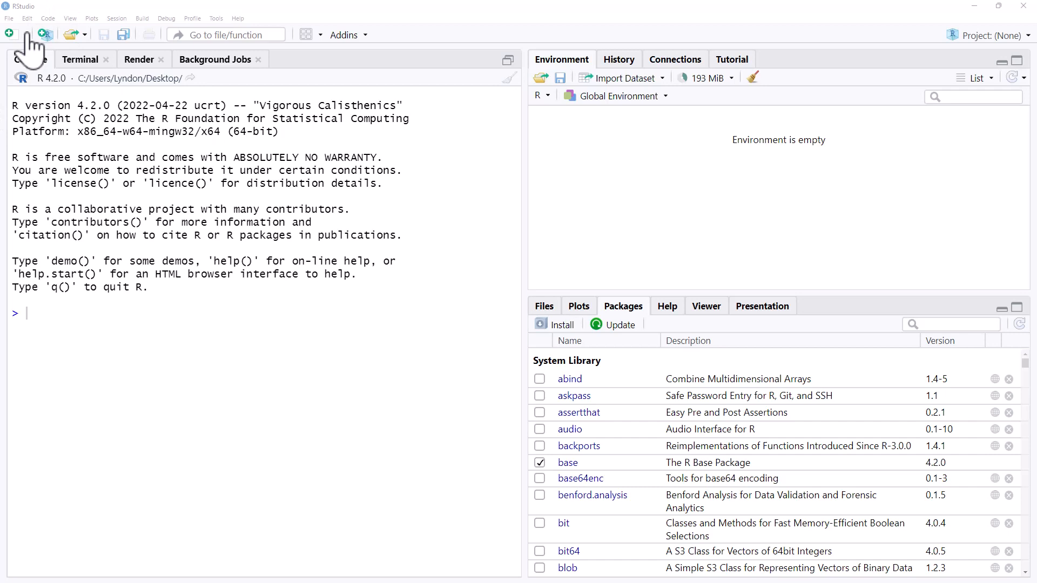
Create a new Quarto presentation titled 'Demo1' with PowerPoint as the output format
left_click(9, 33)
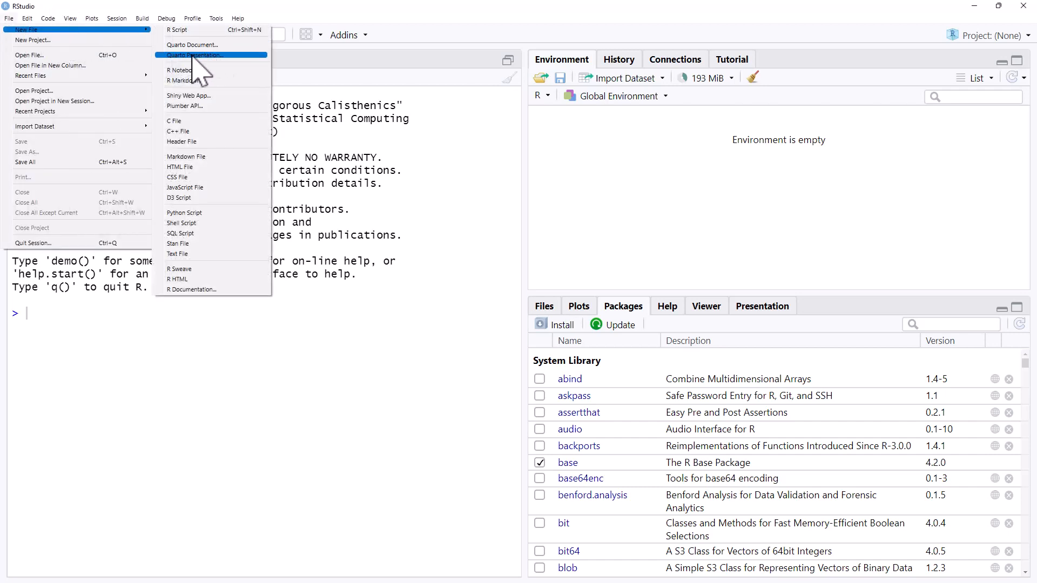
mouse_move(192, 62)
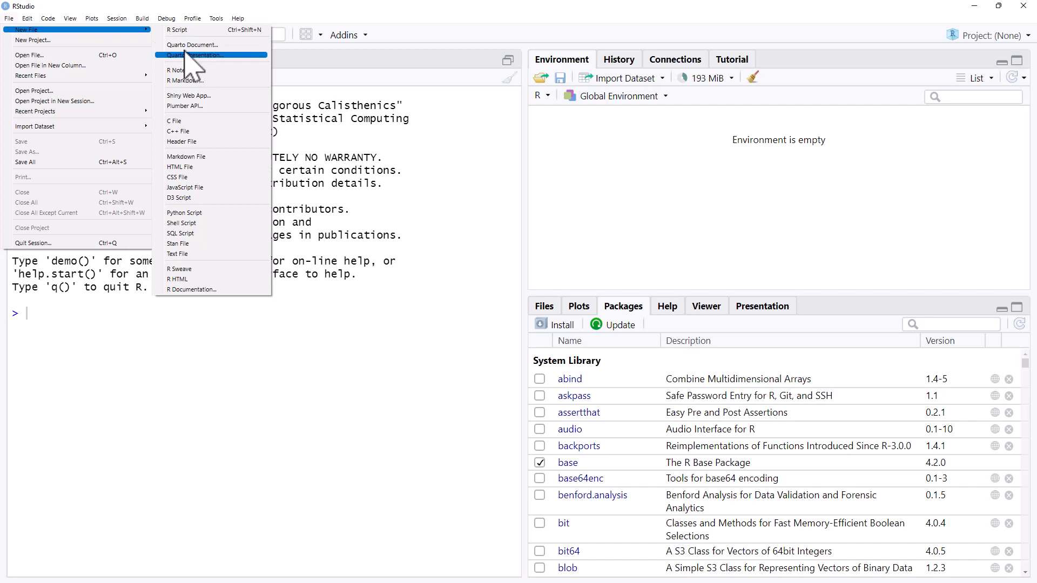
mouse_move(192, 80)
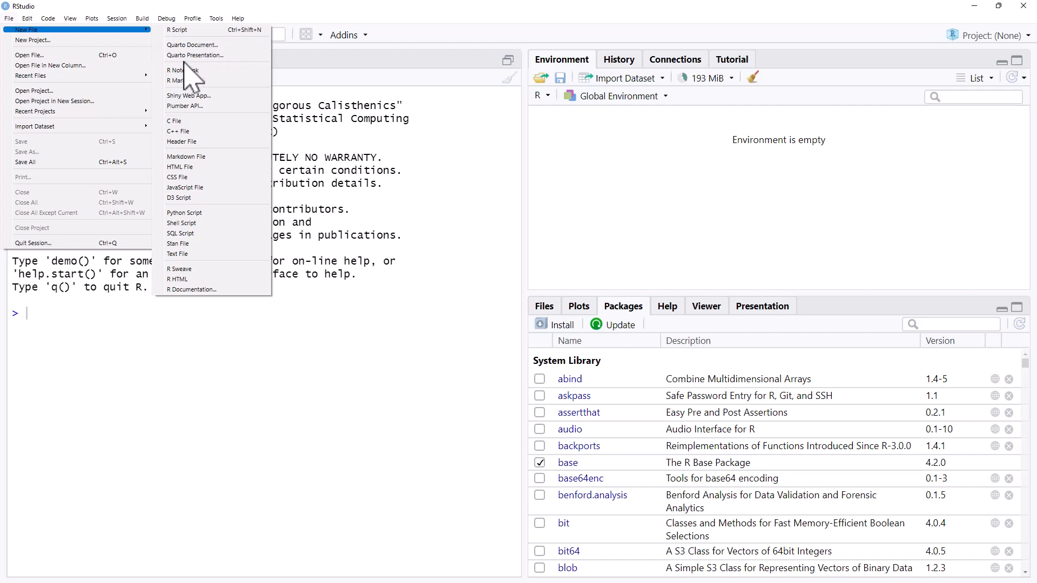
left_click(194, 55)
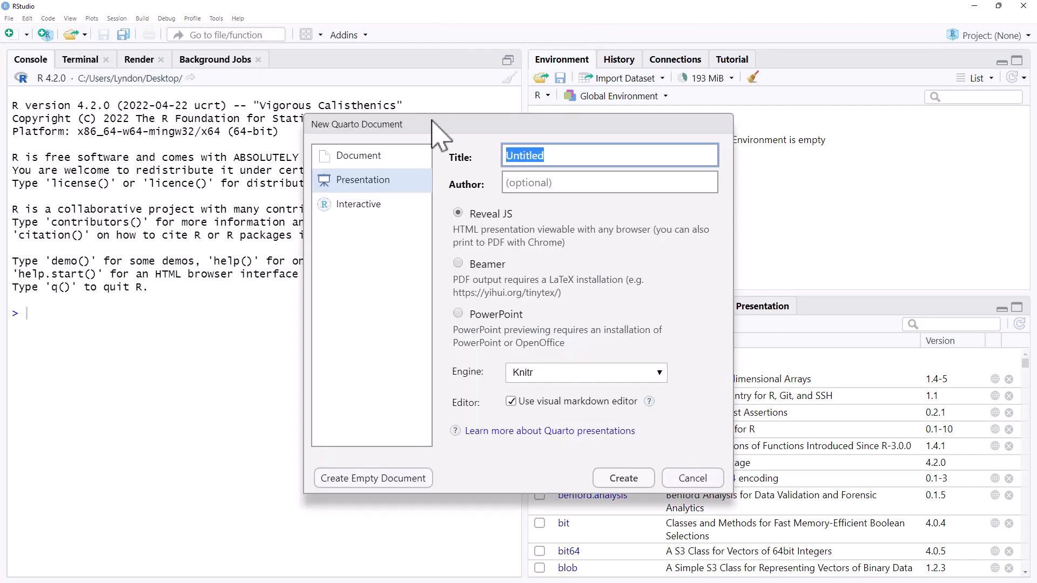
mouse_move(483, 291)
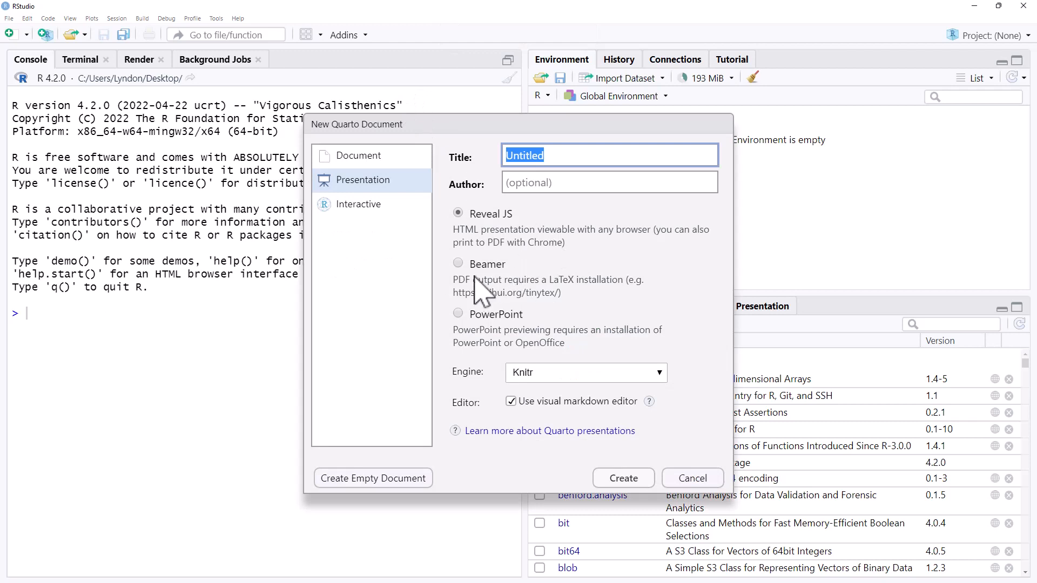
mouse_move(470, 304)
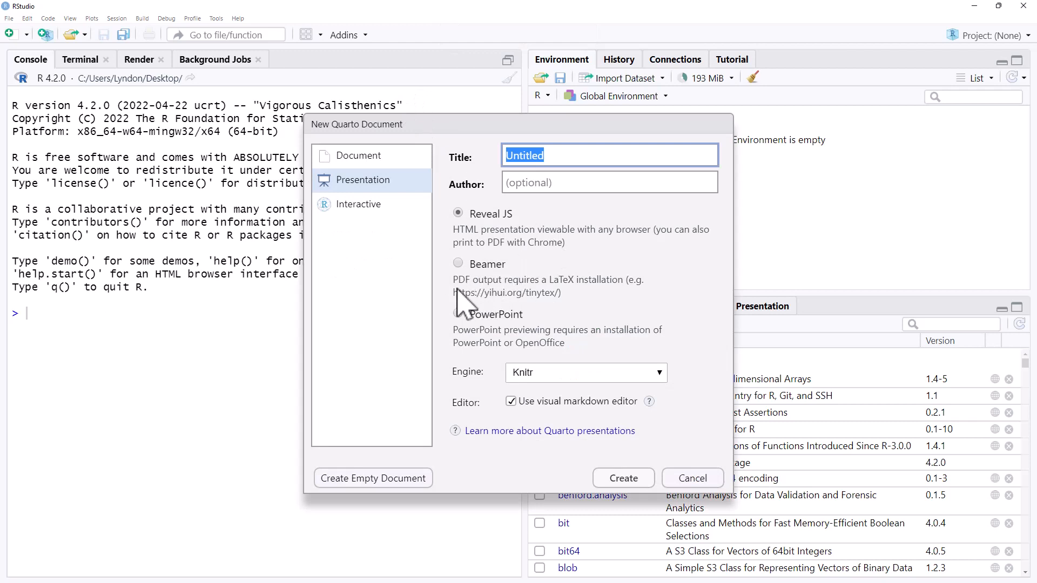
mouse_move(483, 304)
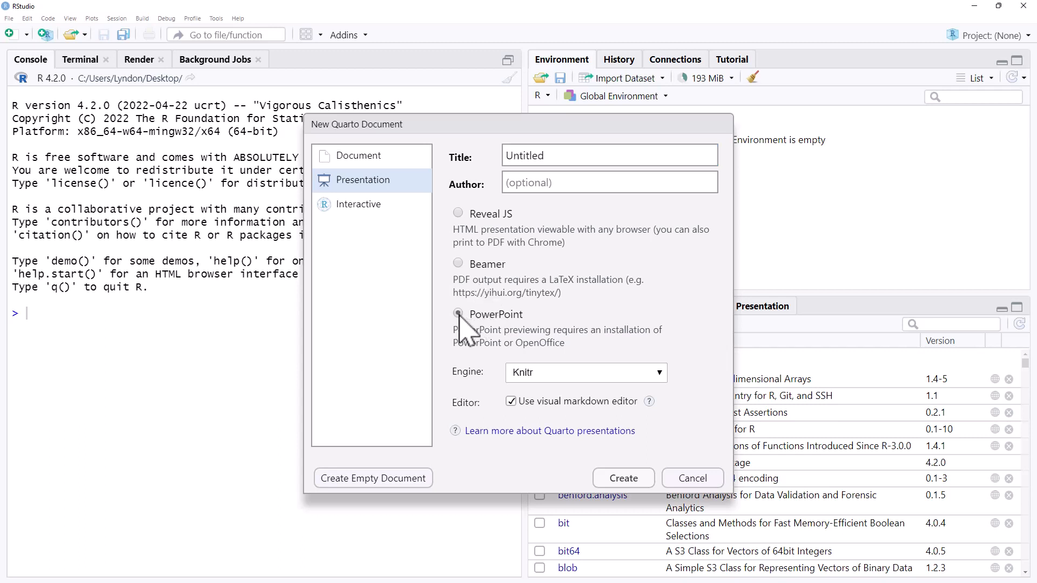
left_click(457, 314)
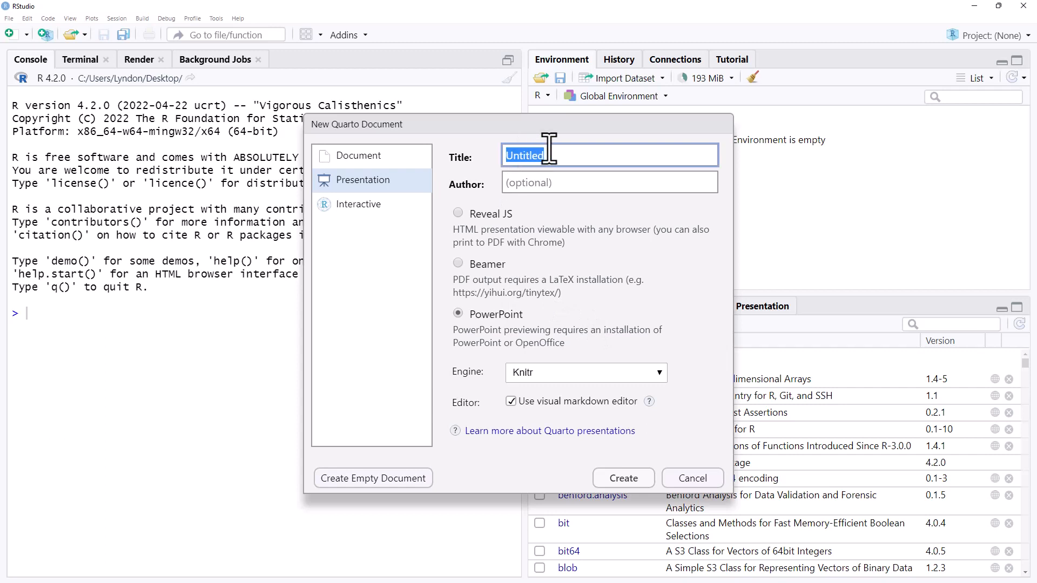
mouse_move(716, 150)
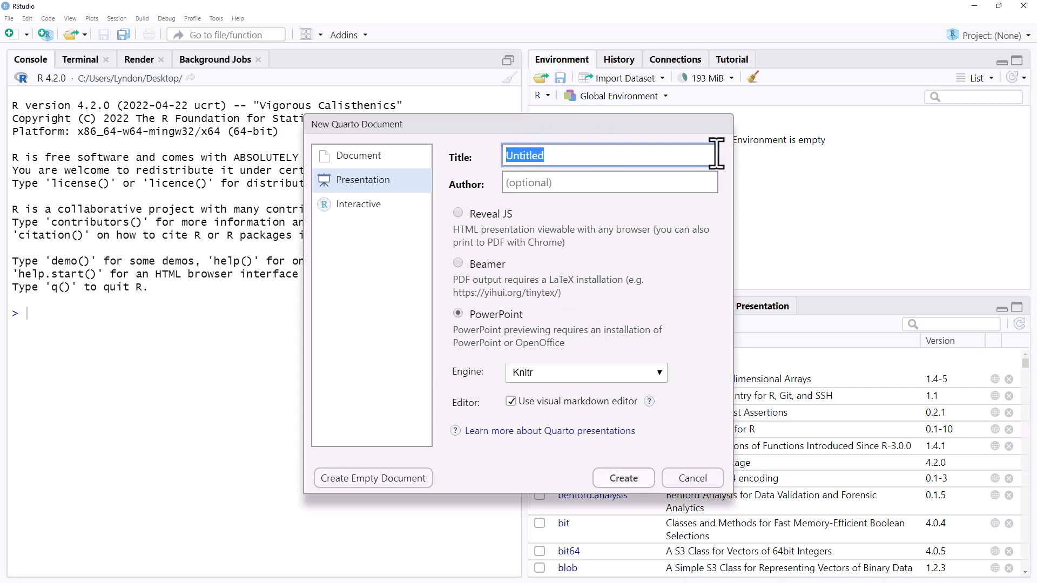
type("Demo1")
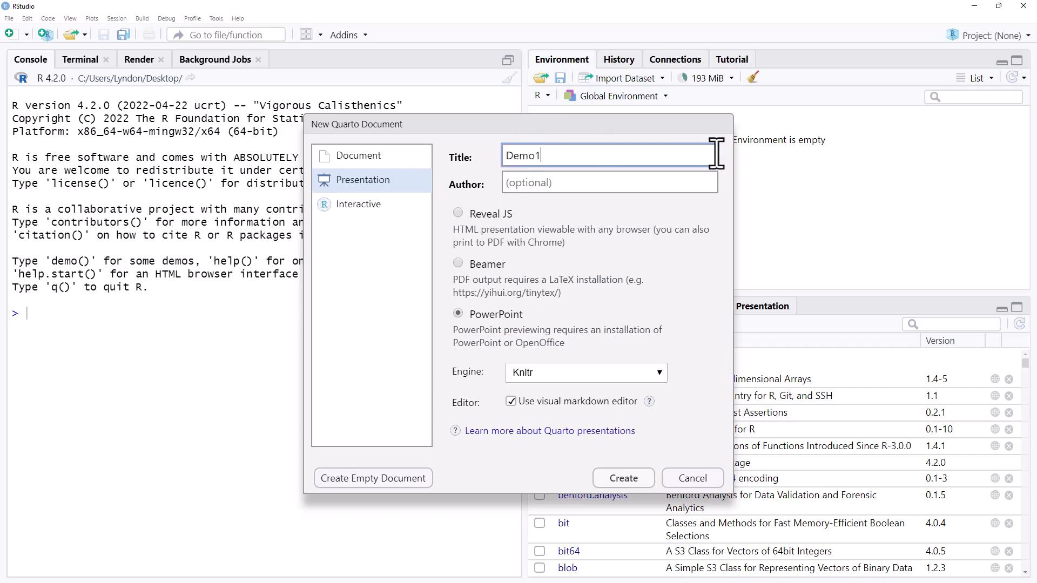
mouse_move(595, 466)
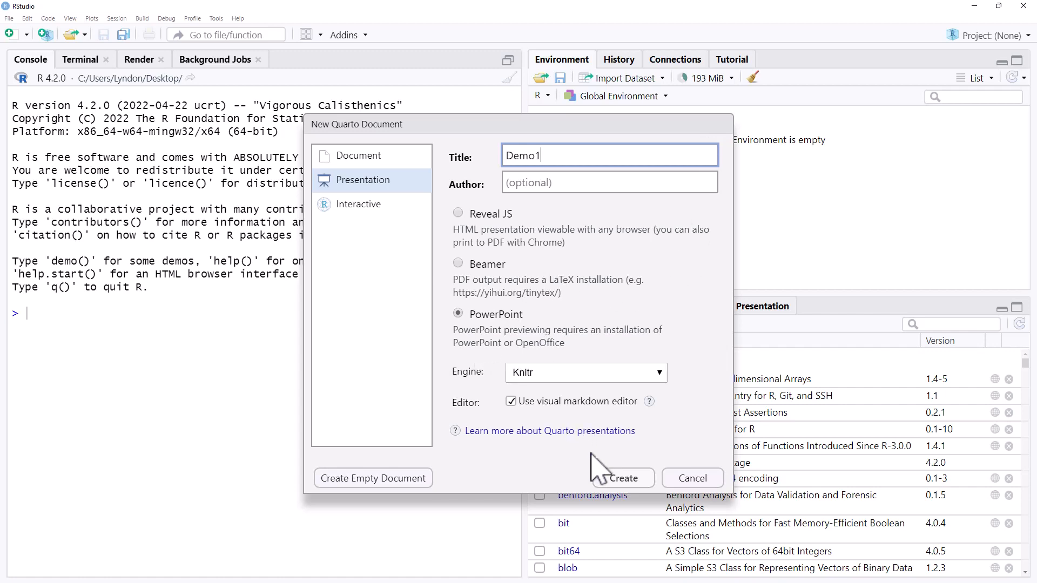
left_click(620, 478)
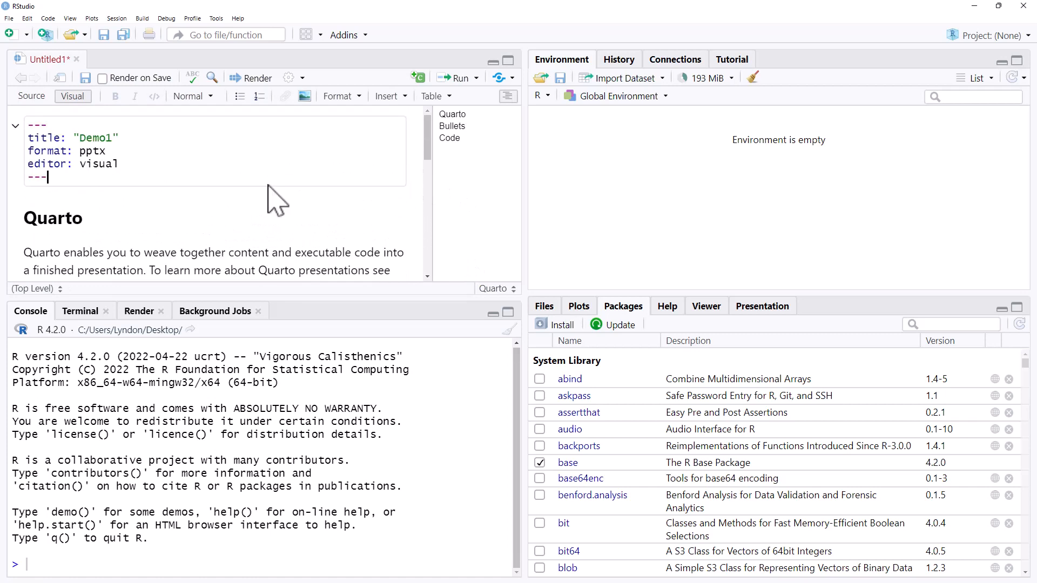
mouse_move(394, 119)
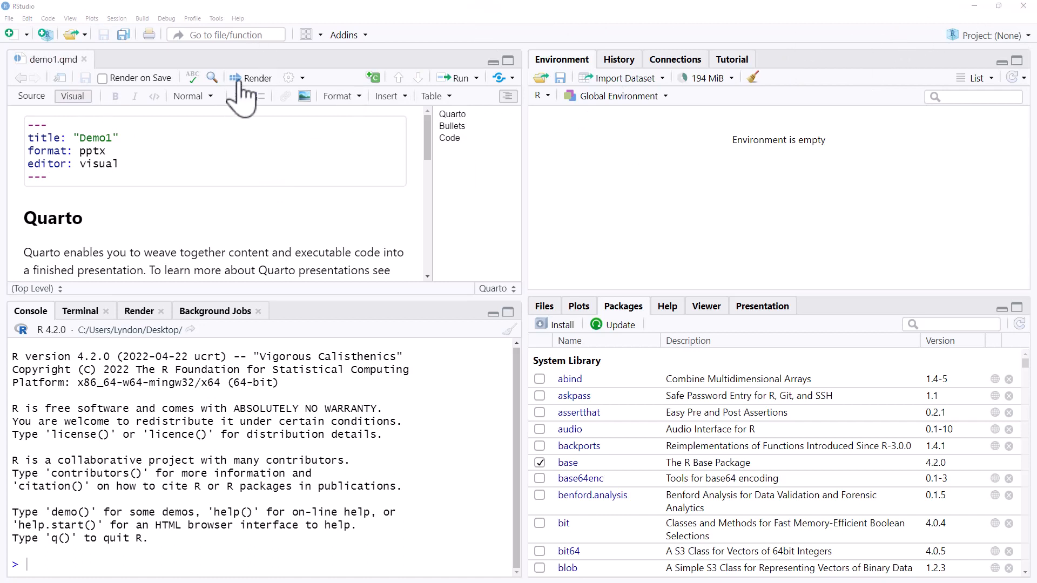
Render demo1.qmd into the demo1.pptx PowerPoint deck
left_click(257, 77)
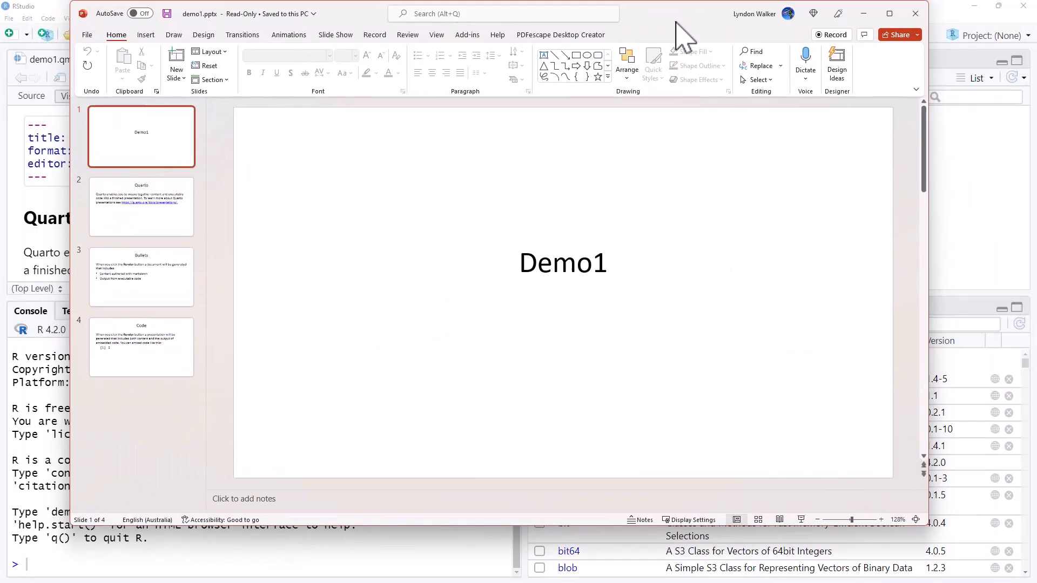
Look over the Code slide and the two Bullets slide bullets, then close PowerPoint
left_click(141, 207)
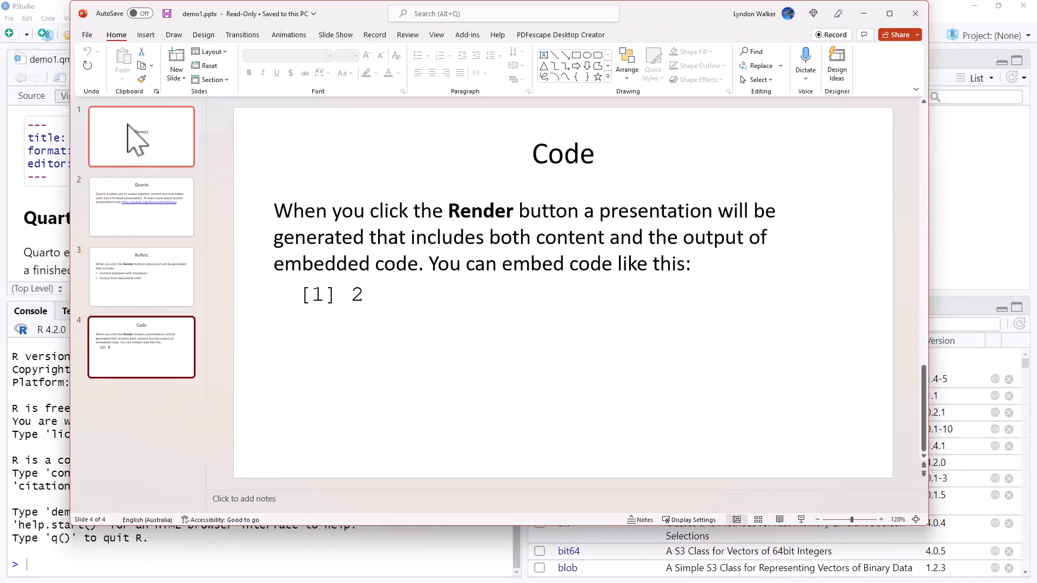
mouse_move(151, 311)
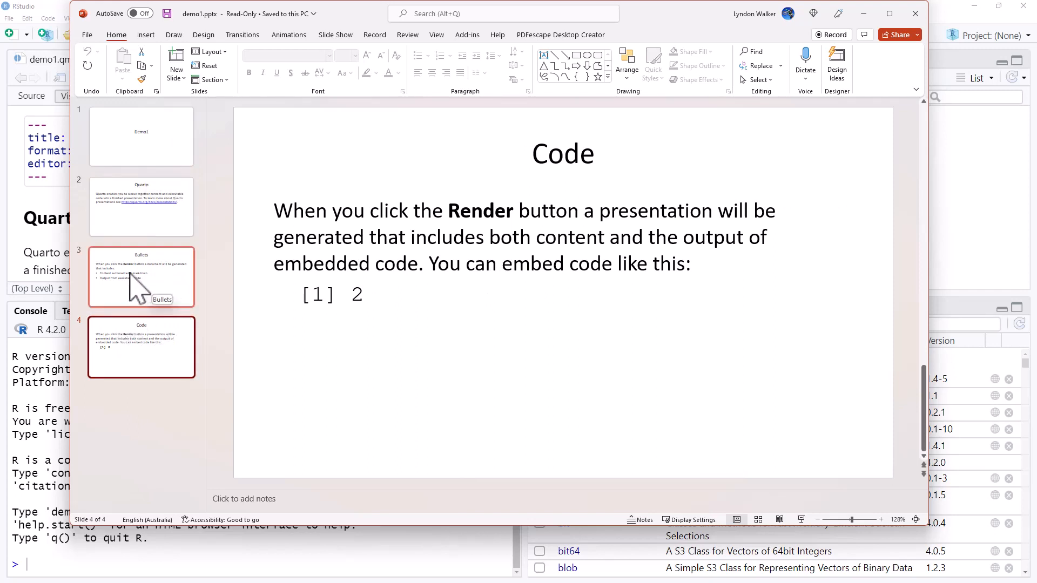
left_click(141, 277)
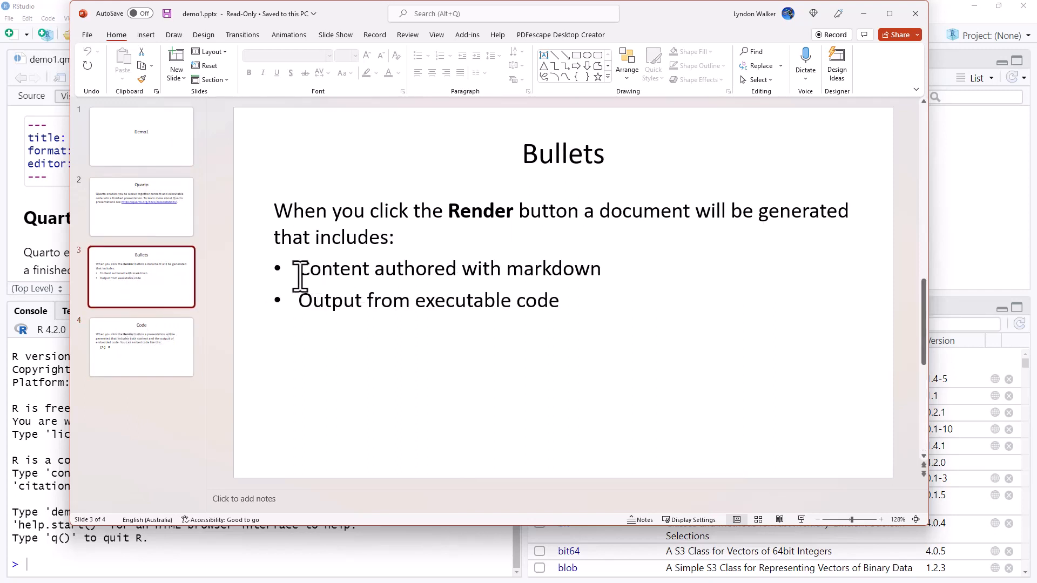
left_click_drag(301, 268, 559, 301)
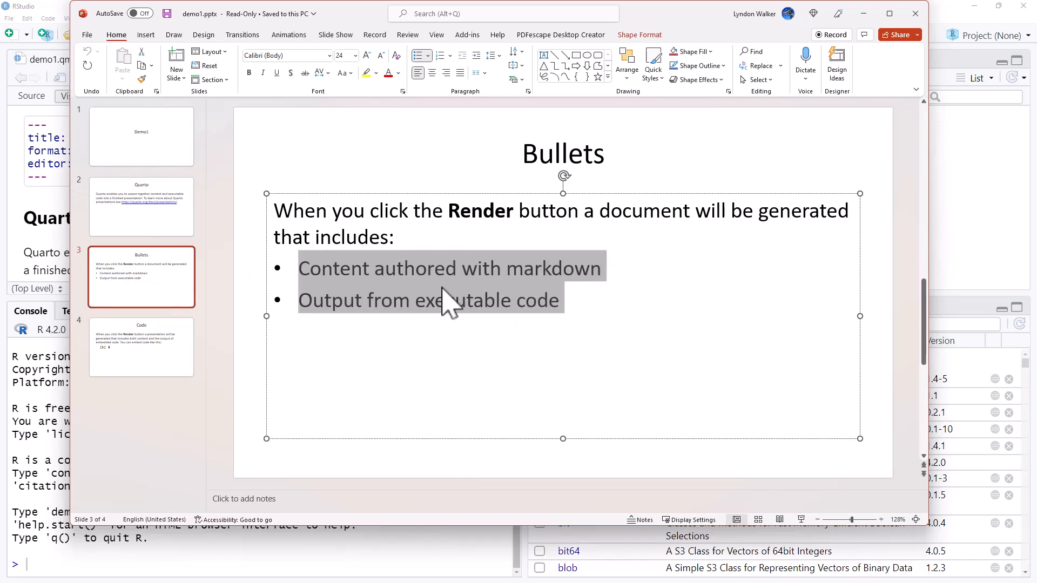
mouse_move(331, 265)
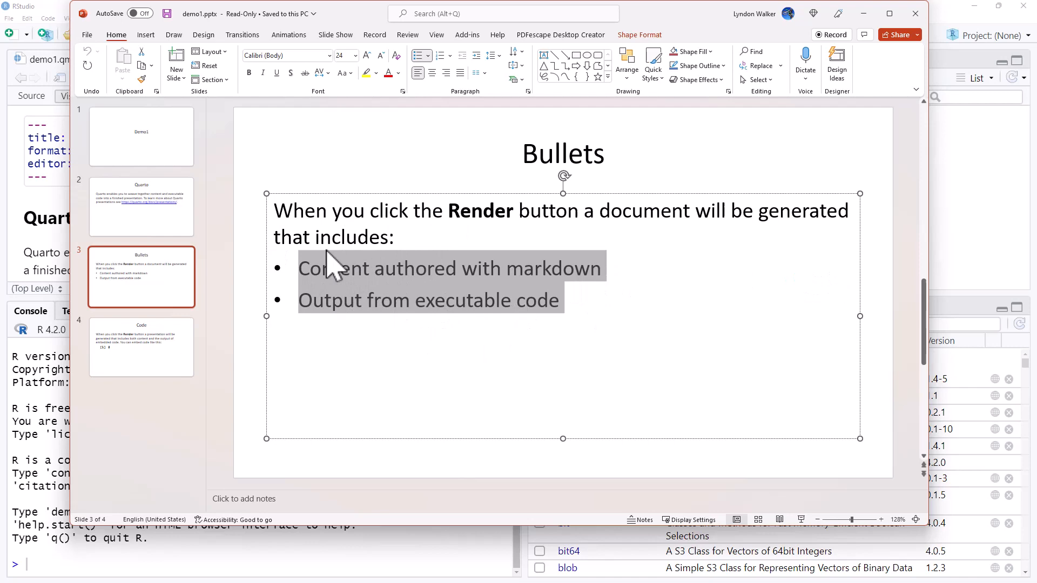
mouse_move(916, 13)
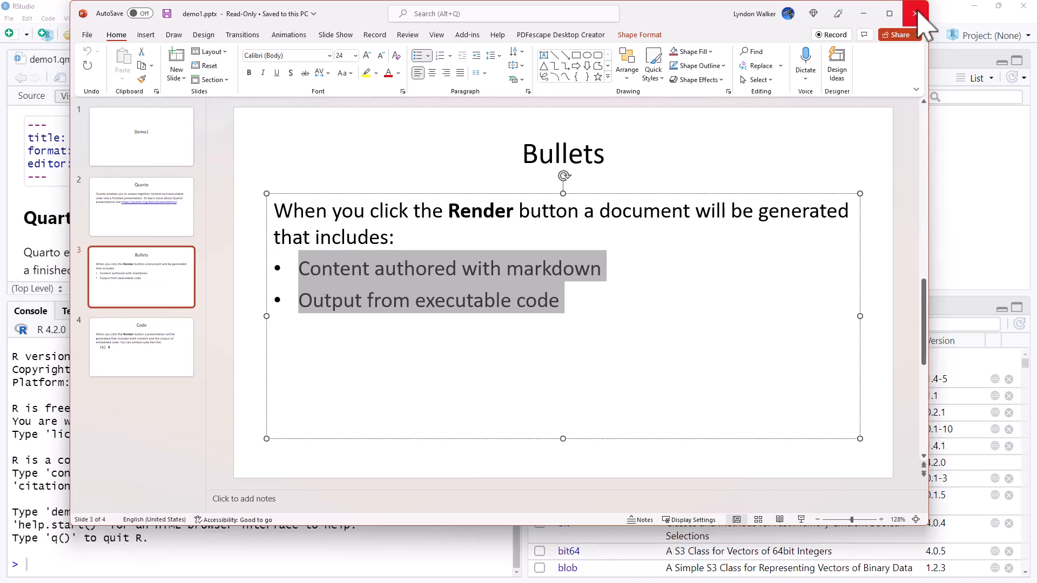
left_click(916, 13)
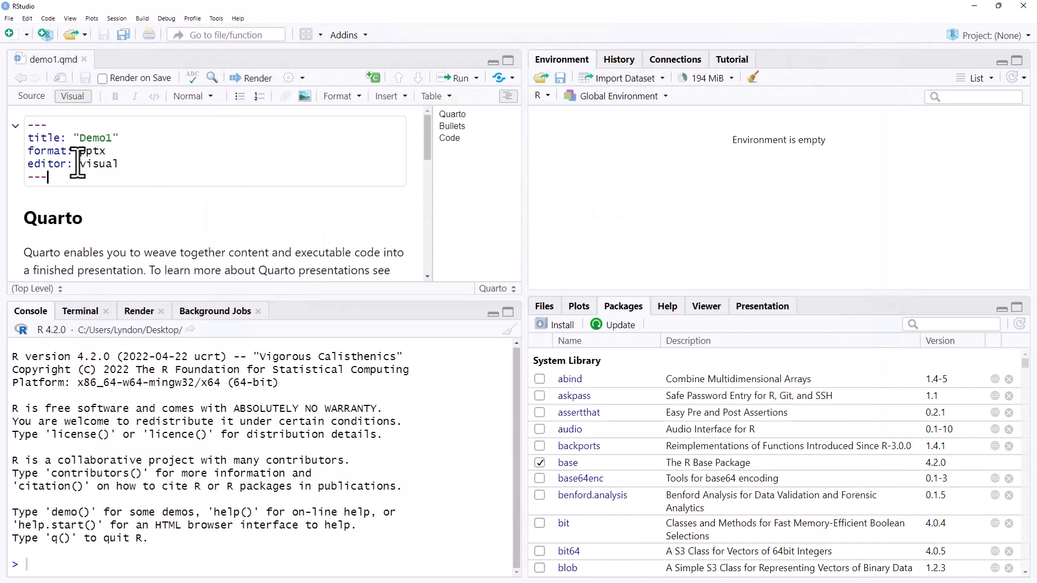
In Source mode, remove 'editor: visual', nest pptx with 'incremental: true', and render
left_click(31, 96)
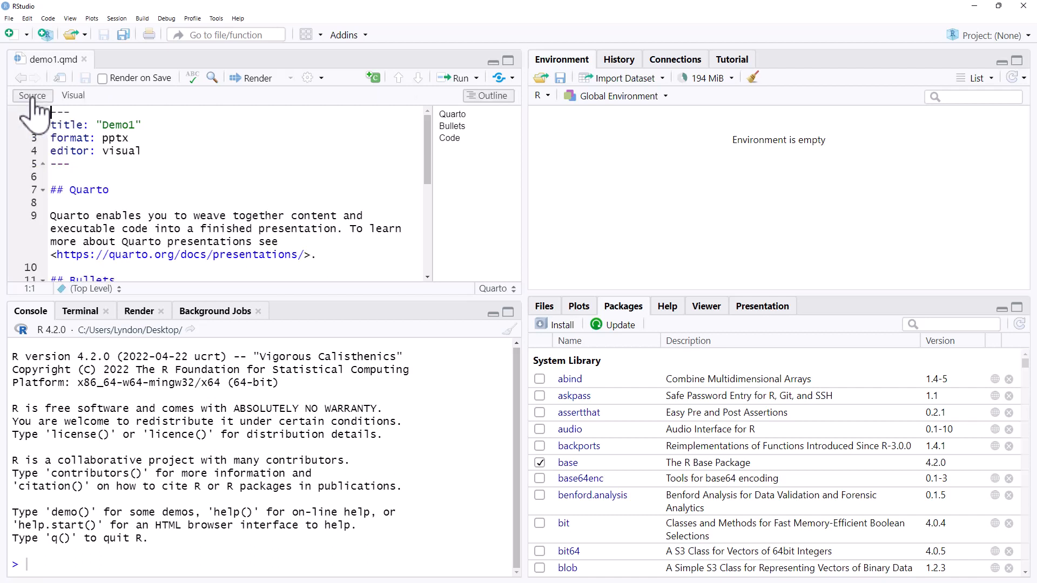
triple_click(95, 151)
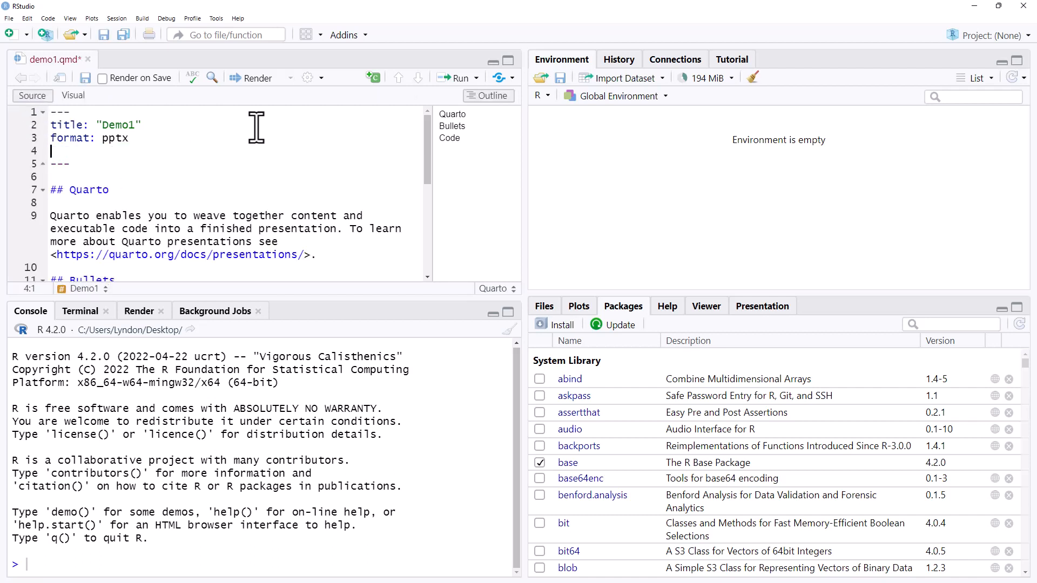
left_click(106, 138)
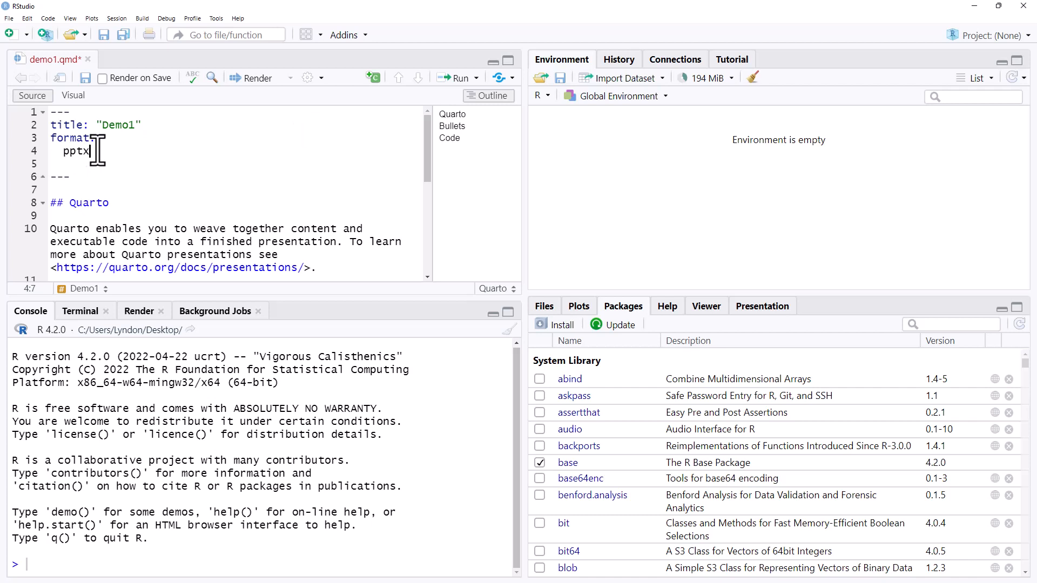
type(":")
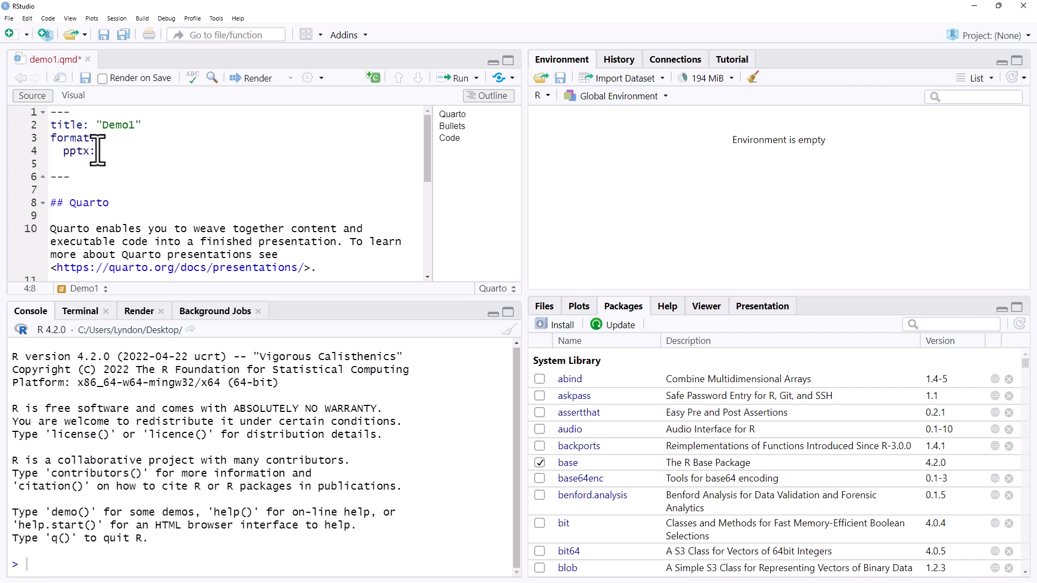
key("Enter")
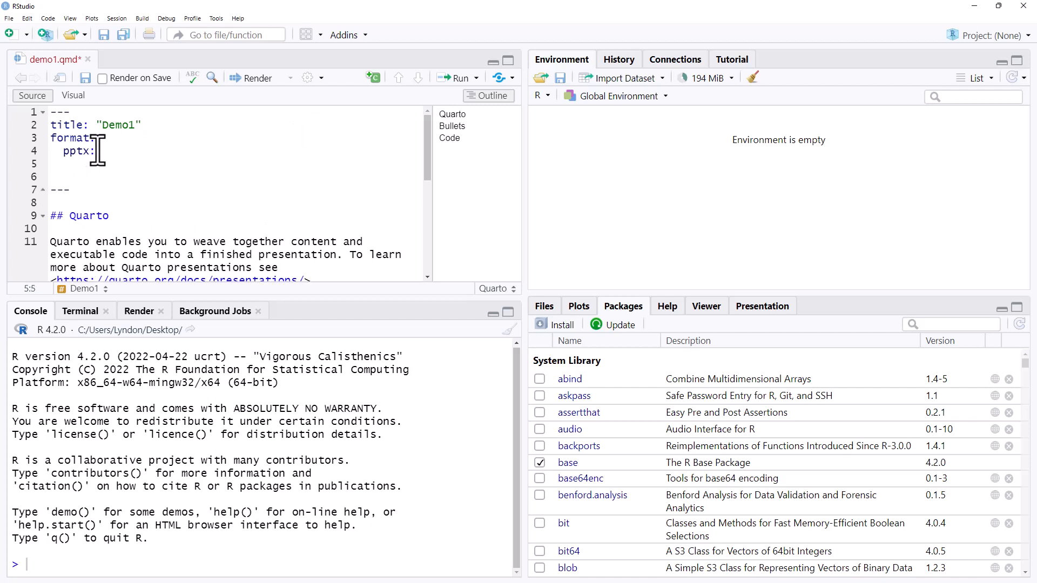
type("incremental: true")
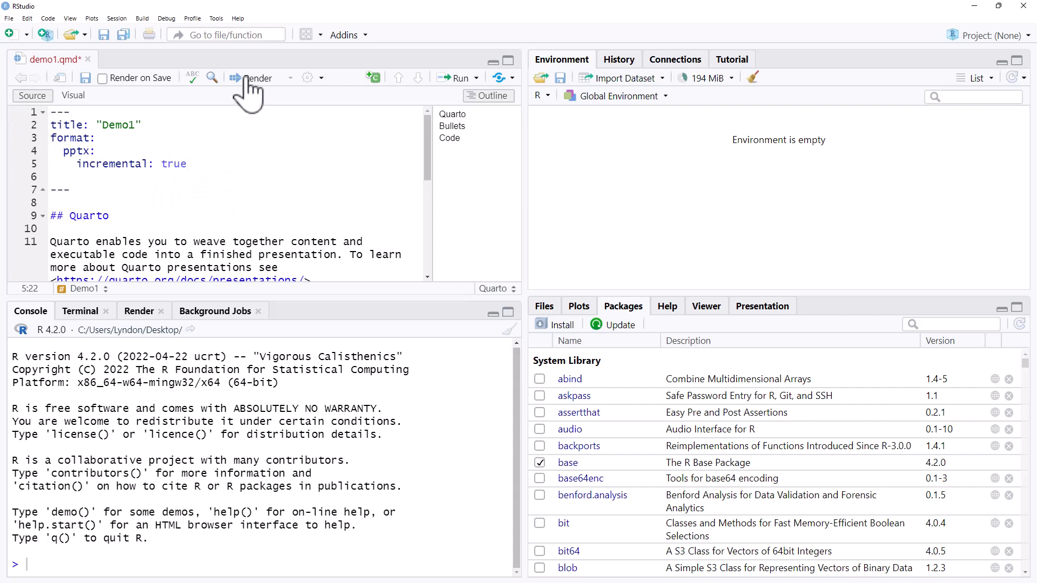
left_click(257, 77)
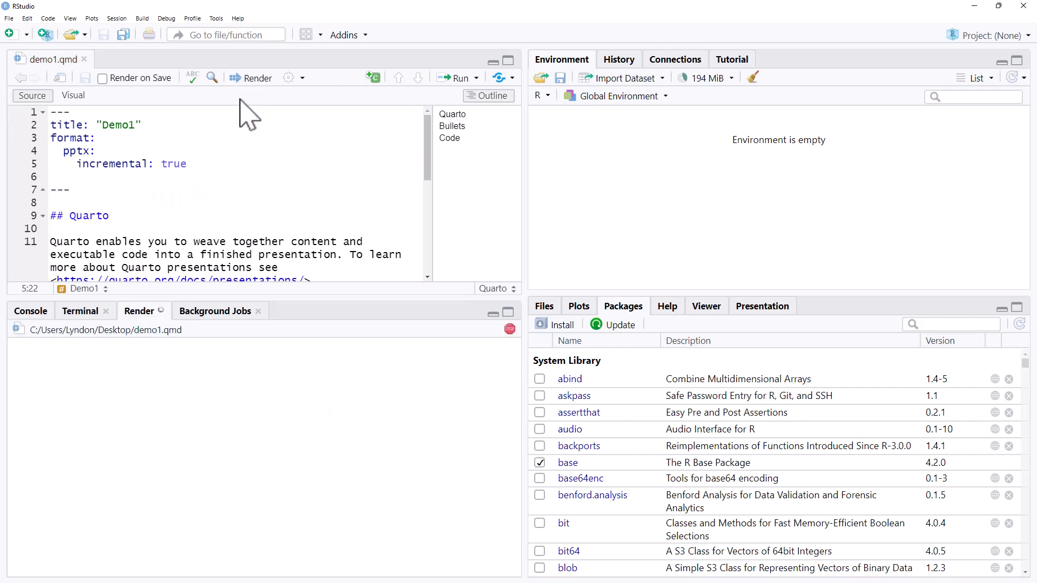
left_click(257, 77)
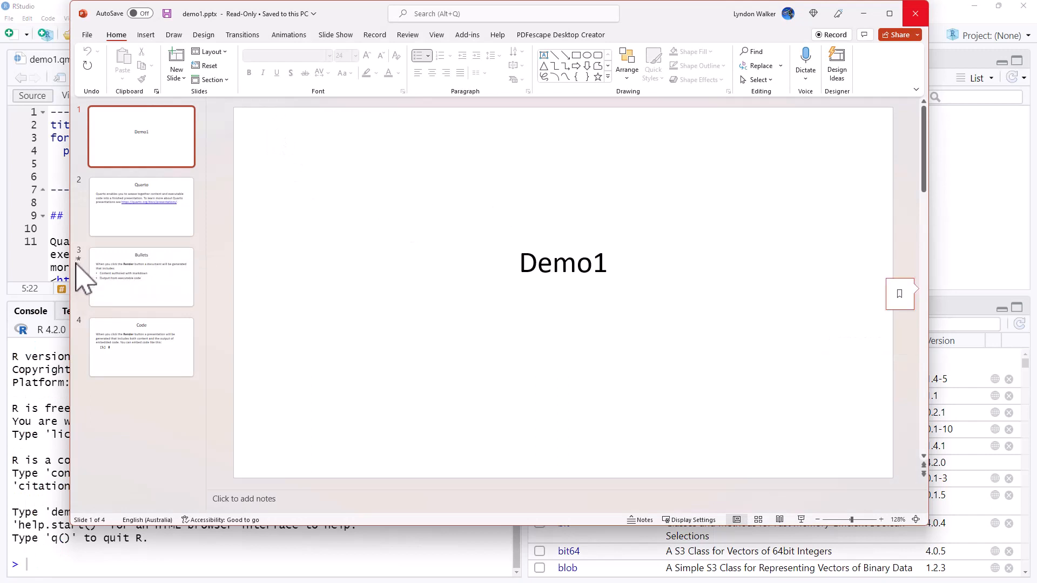
Select the slide 3 Bullets thumbnail and play the slide show from it
left_click(141, 276)
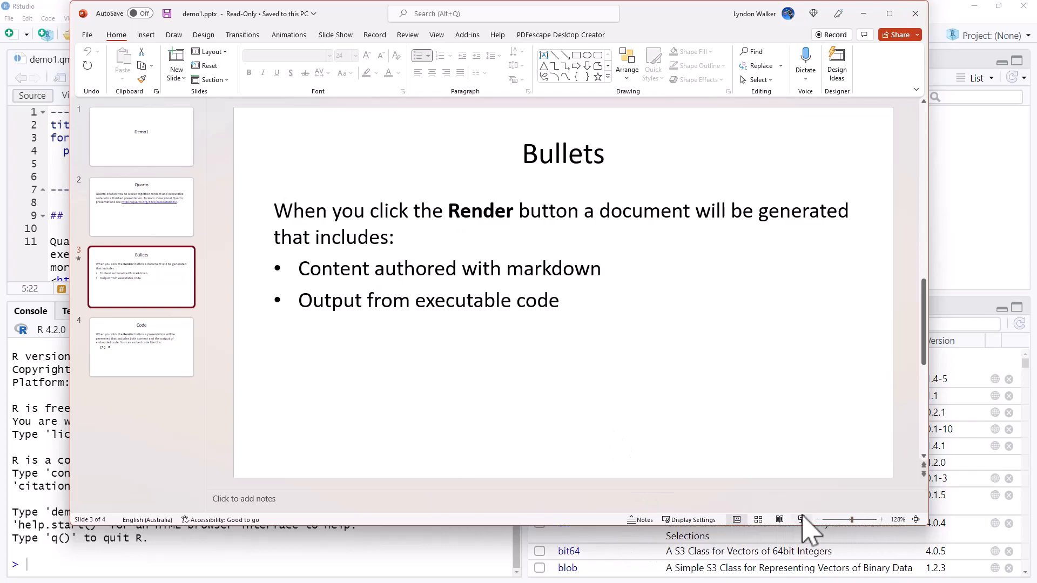
left_click(802, 519)
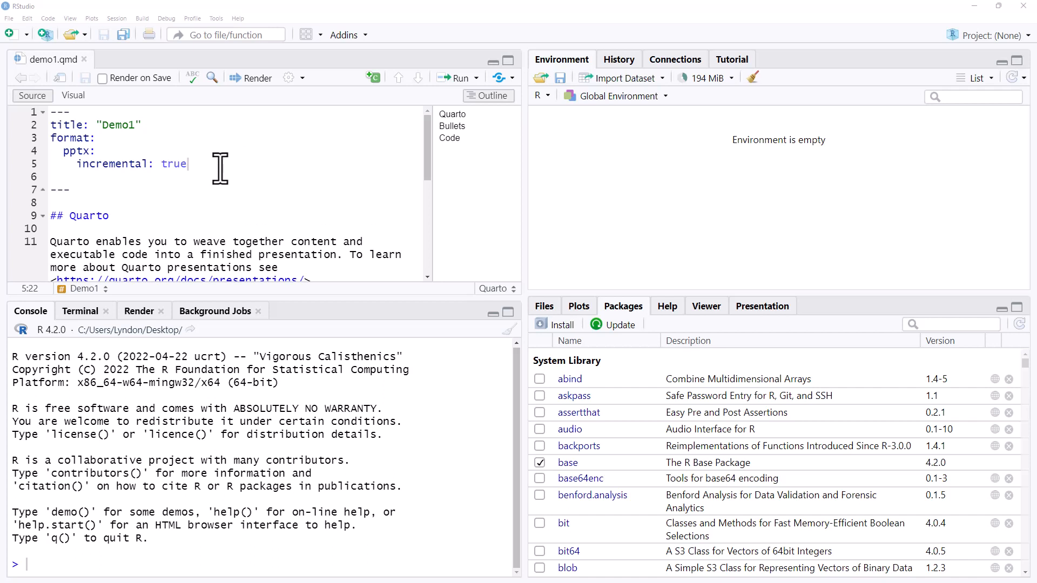
Remove the header incremental setting, wrap the bullets in '::: {.incremental}' ... ':::', and render
key("Backspace")
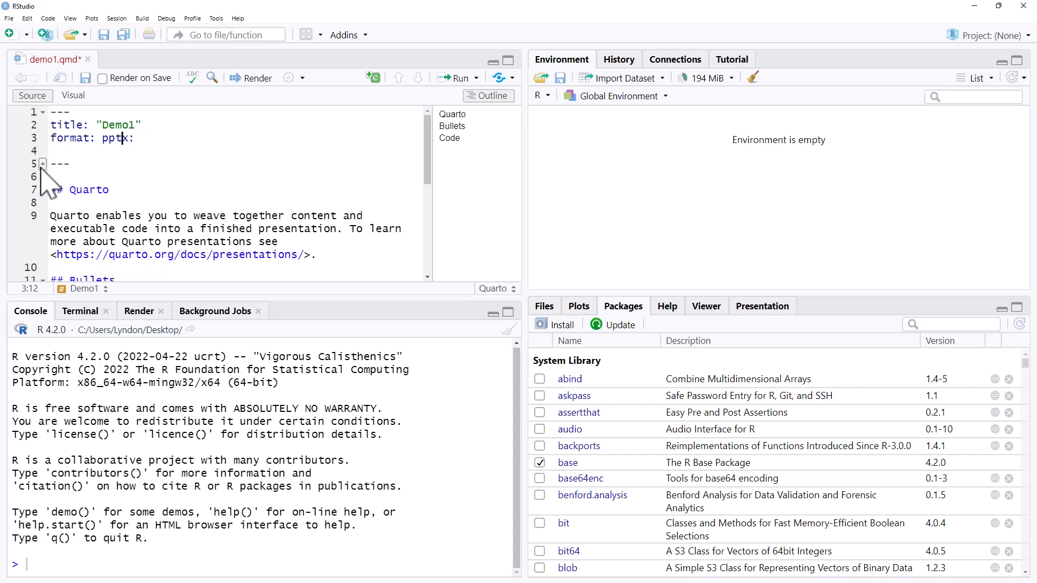
scroll("down", 3)
type(":::")
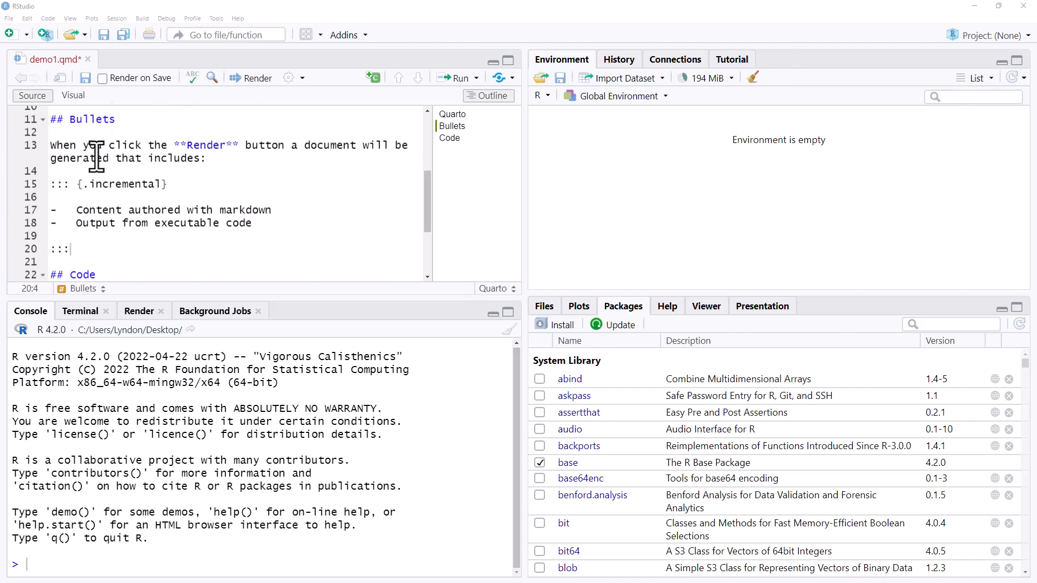
mouse_move(109, 195)
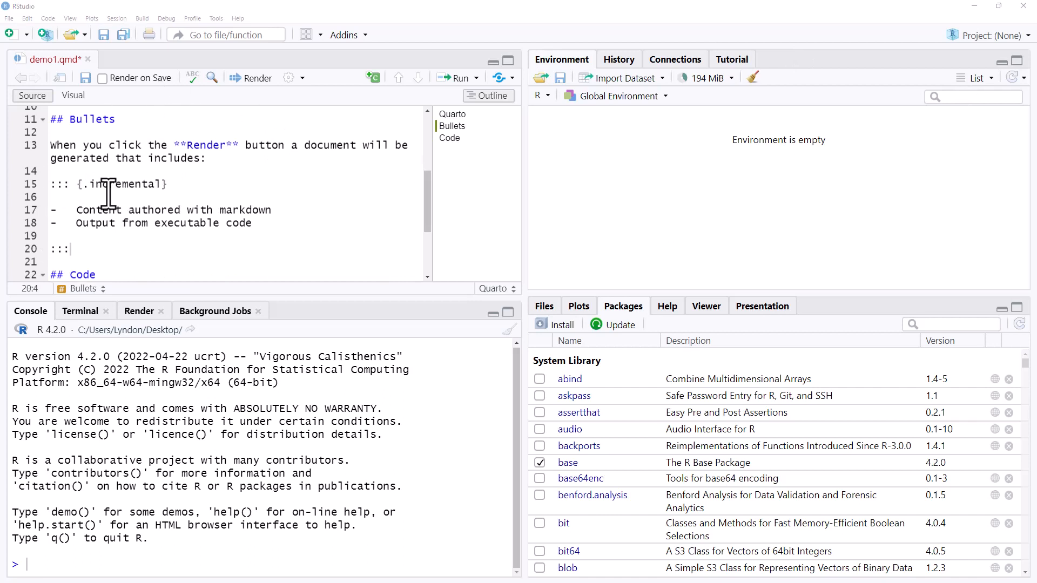
mouse_move(128, 236)
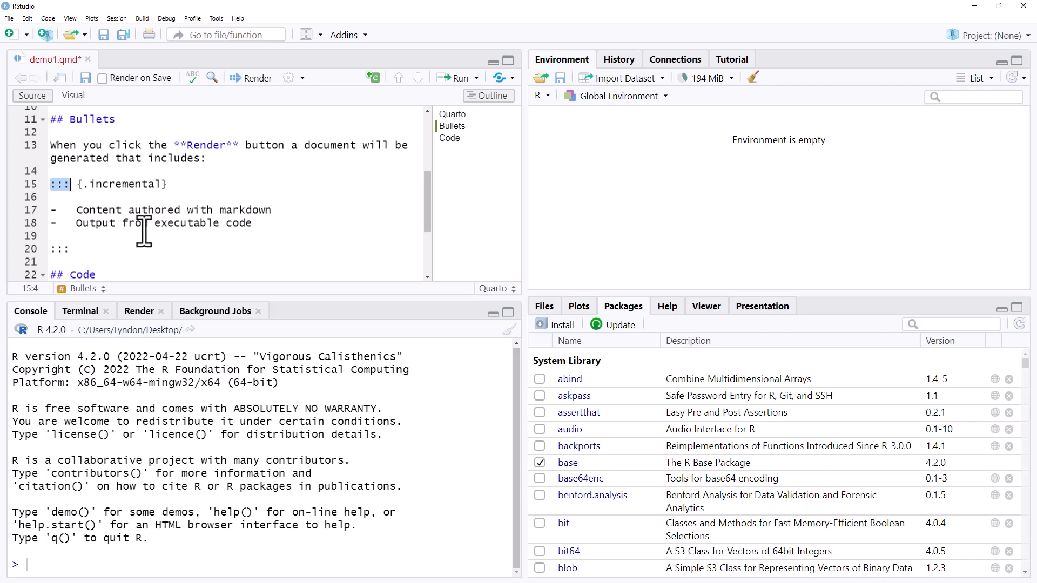
mouse_move(161, 184)
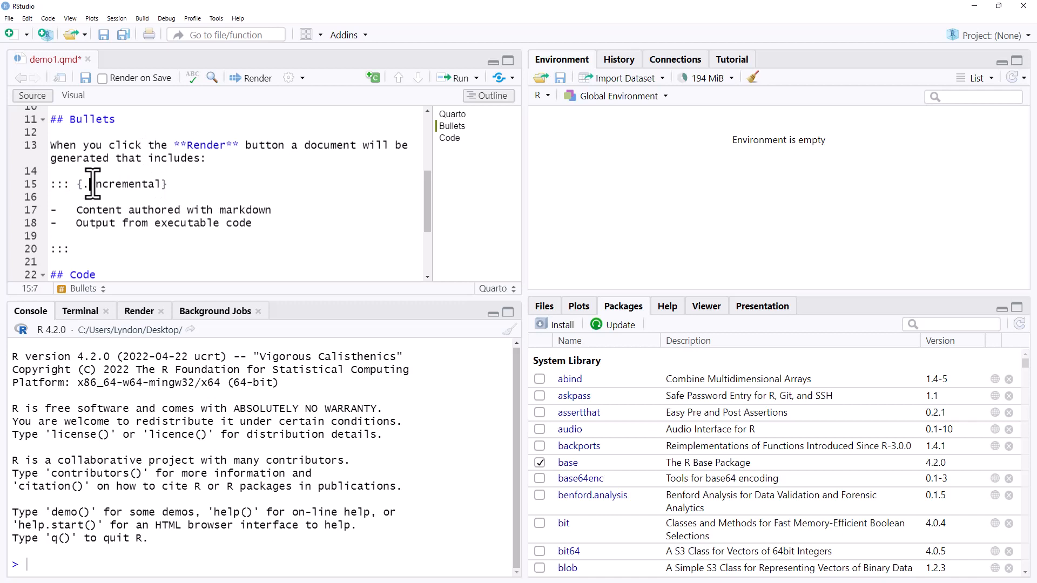
mouse_move(151, 160)
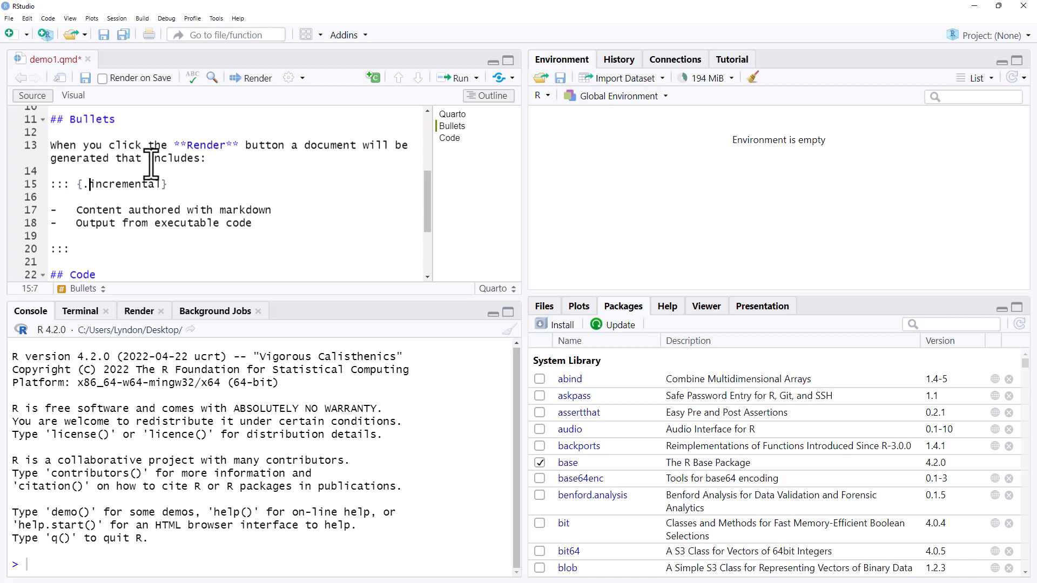
type("n")
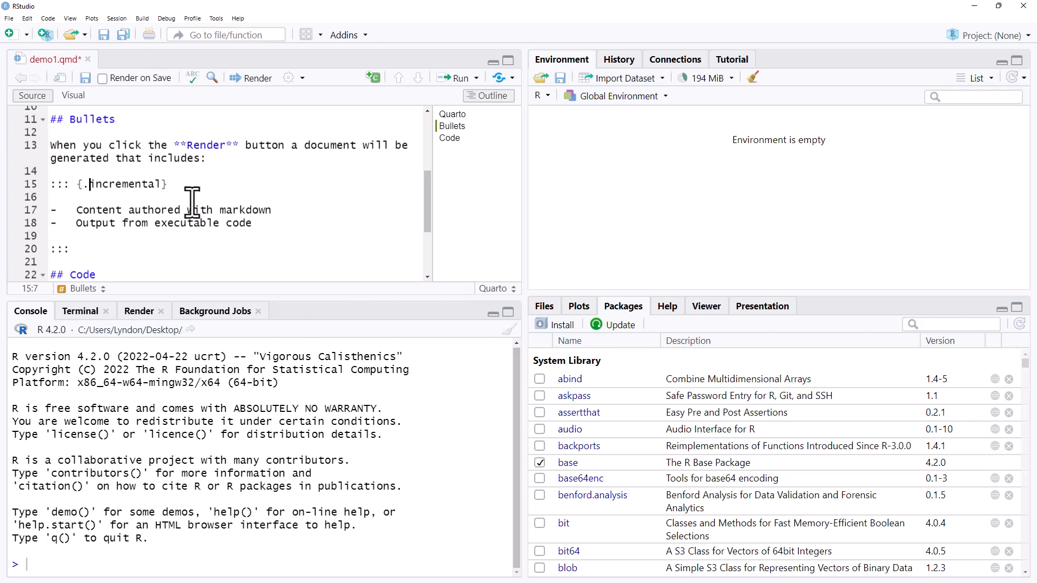
mouse_move(232, 92)
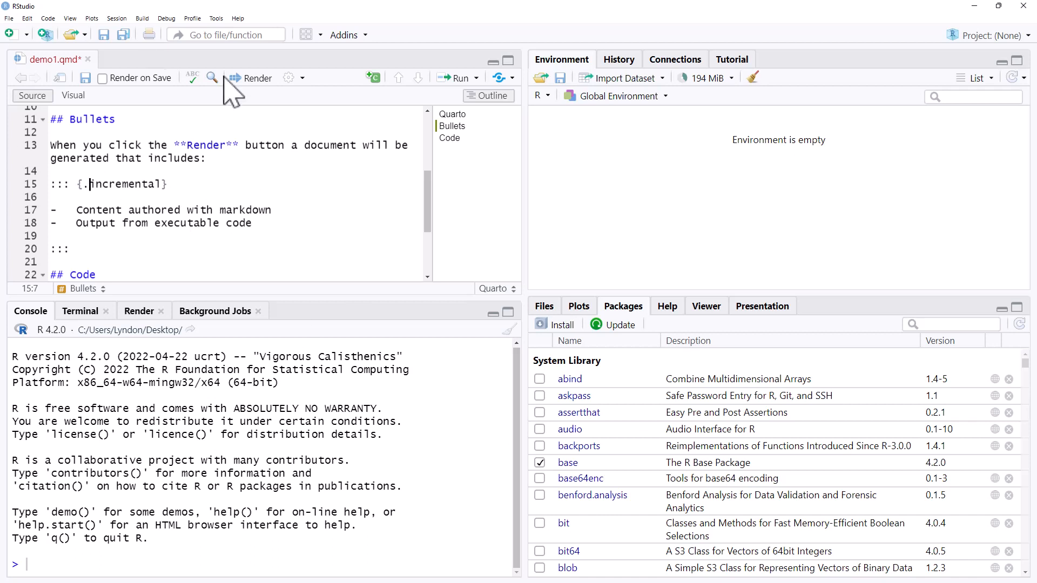
mouse_move(32, 95)
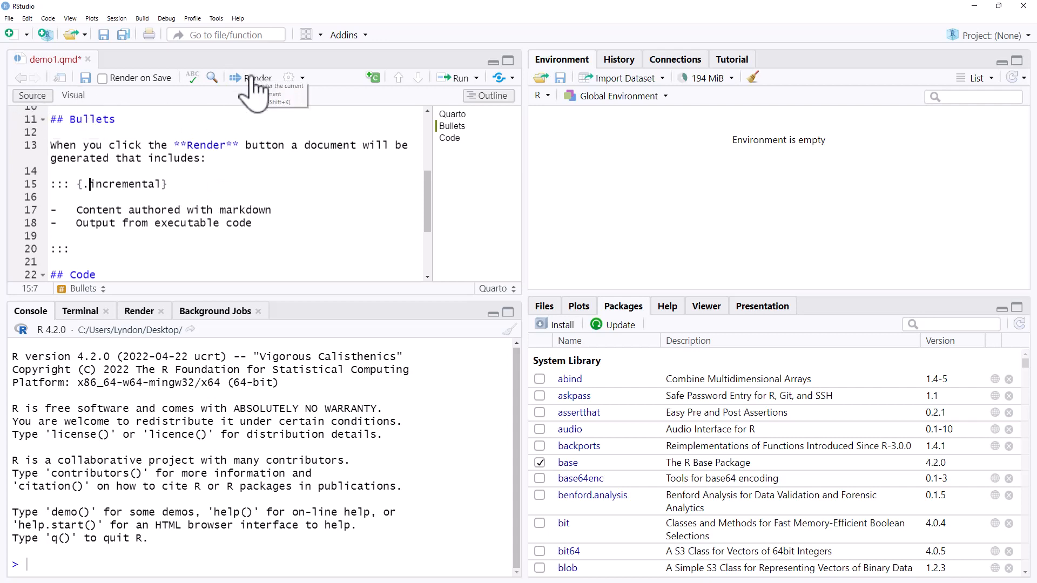
left_click(257, 77)
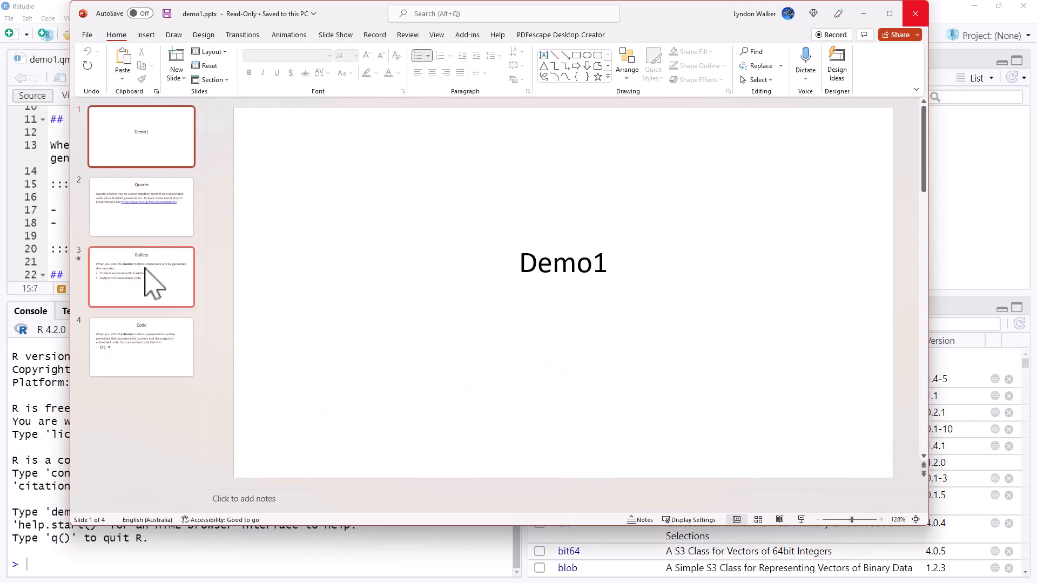
Select the slide 3 Bullets thumbnail to check its animation marker
left_click(141, 277)
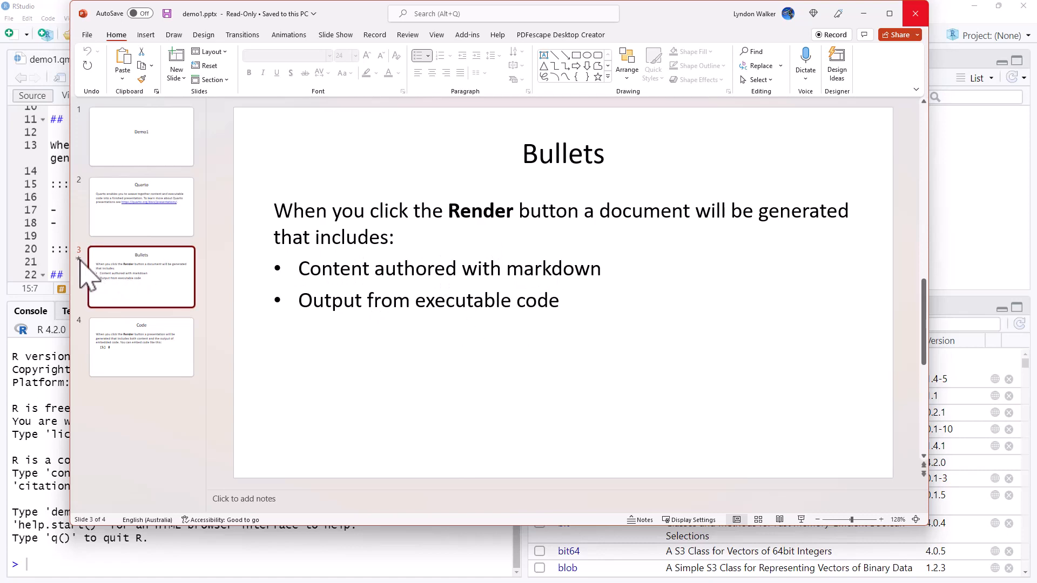
mouse_move(89, 281)
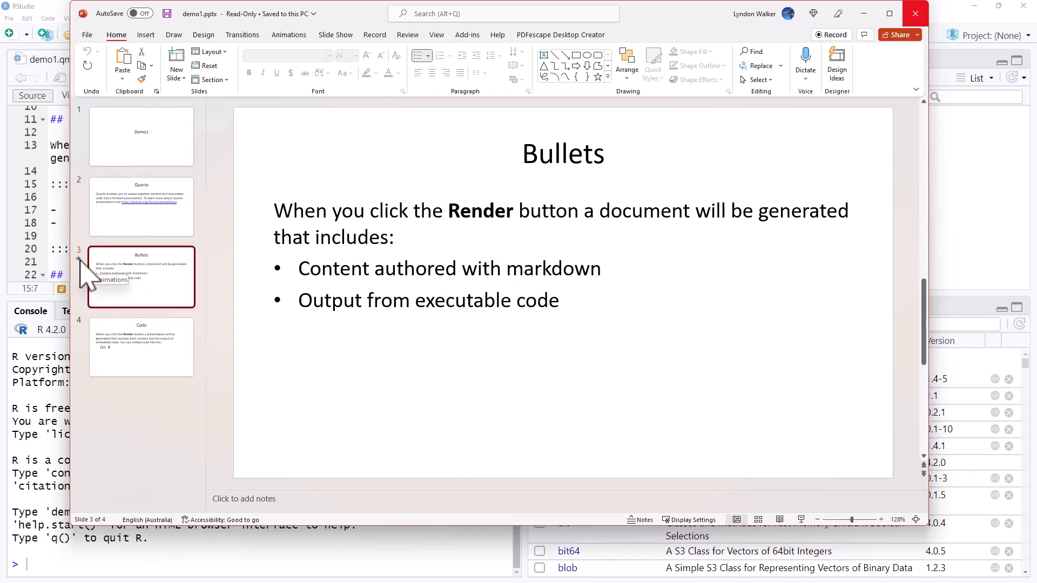